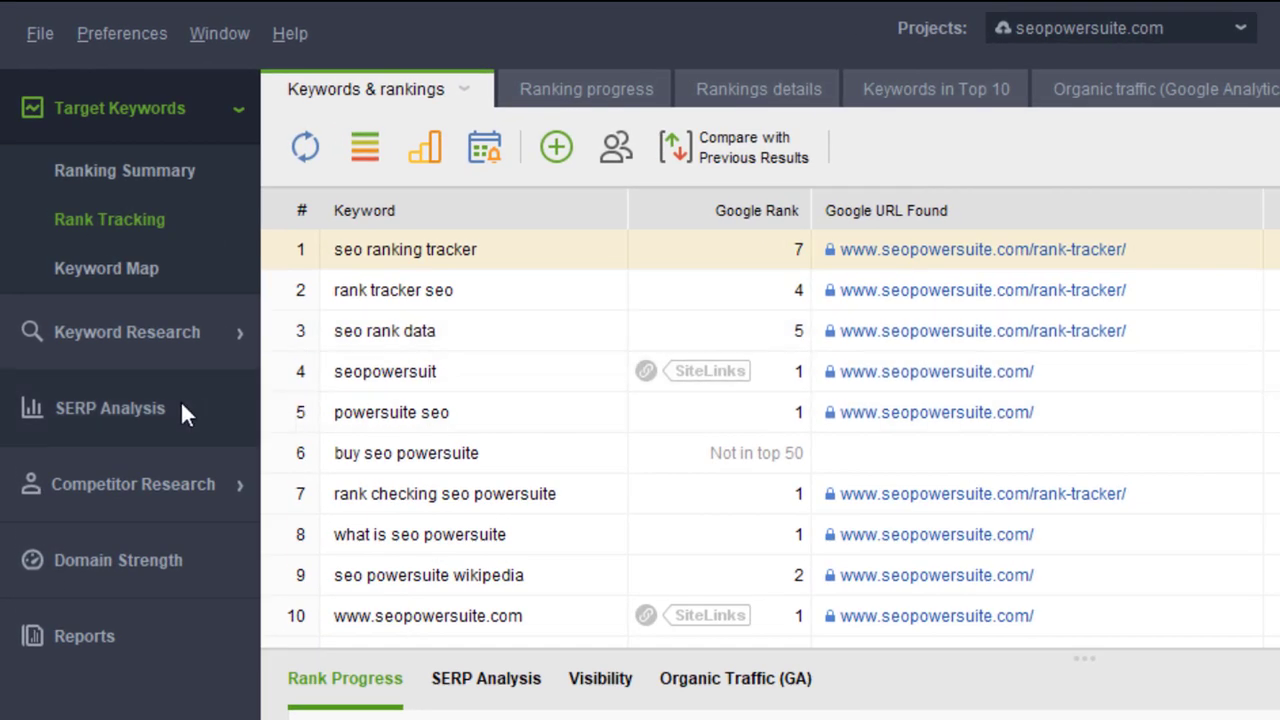
Start a Google SERP analysis for the keyword 'seo tool' from the SERP Analysis section
{"action": "left_click", "coordinate": [110, 408]}
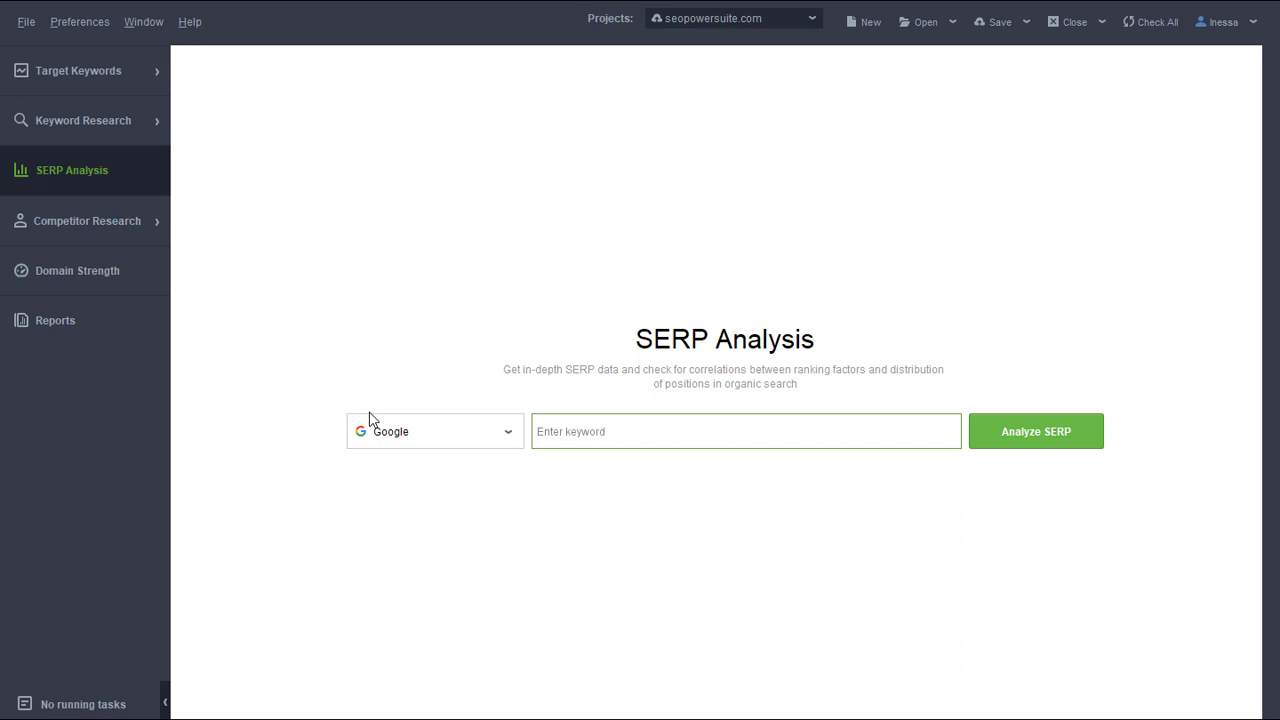
{"action": "left_click", "coordinate": [434, 432]}
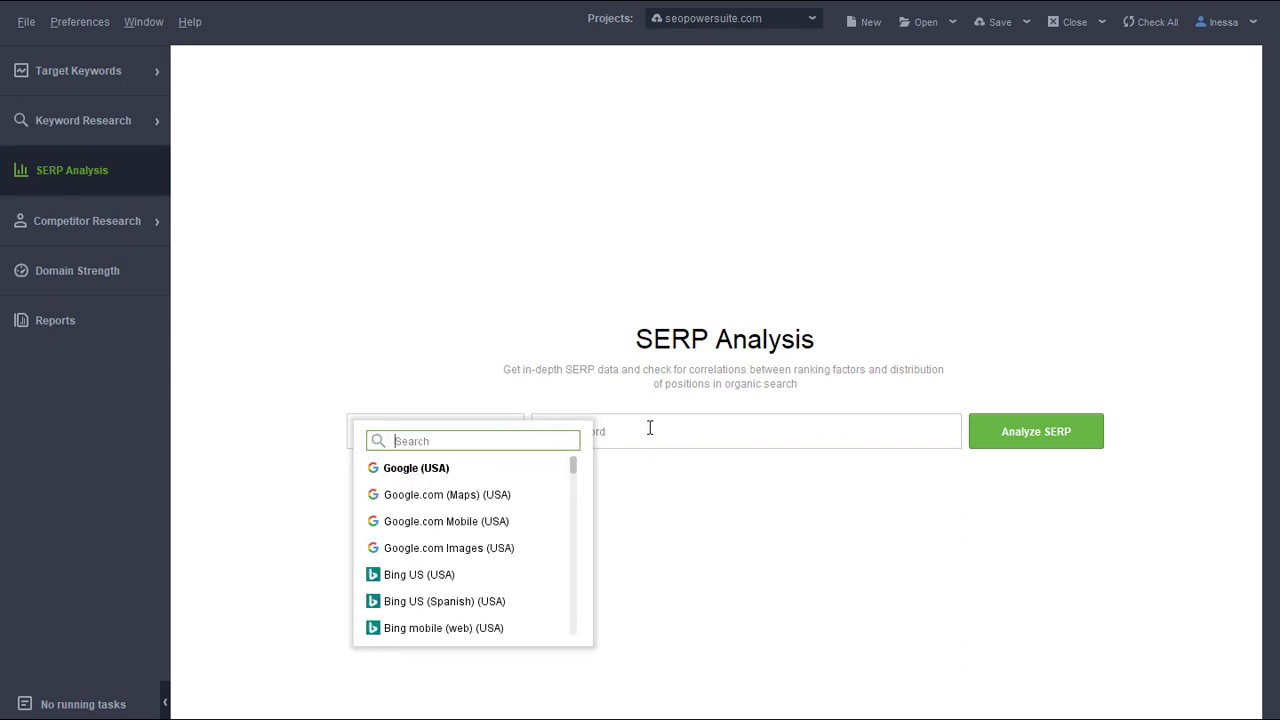
{"action": "type", "text": "seo tool"}
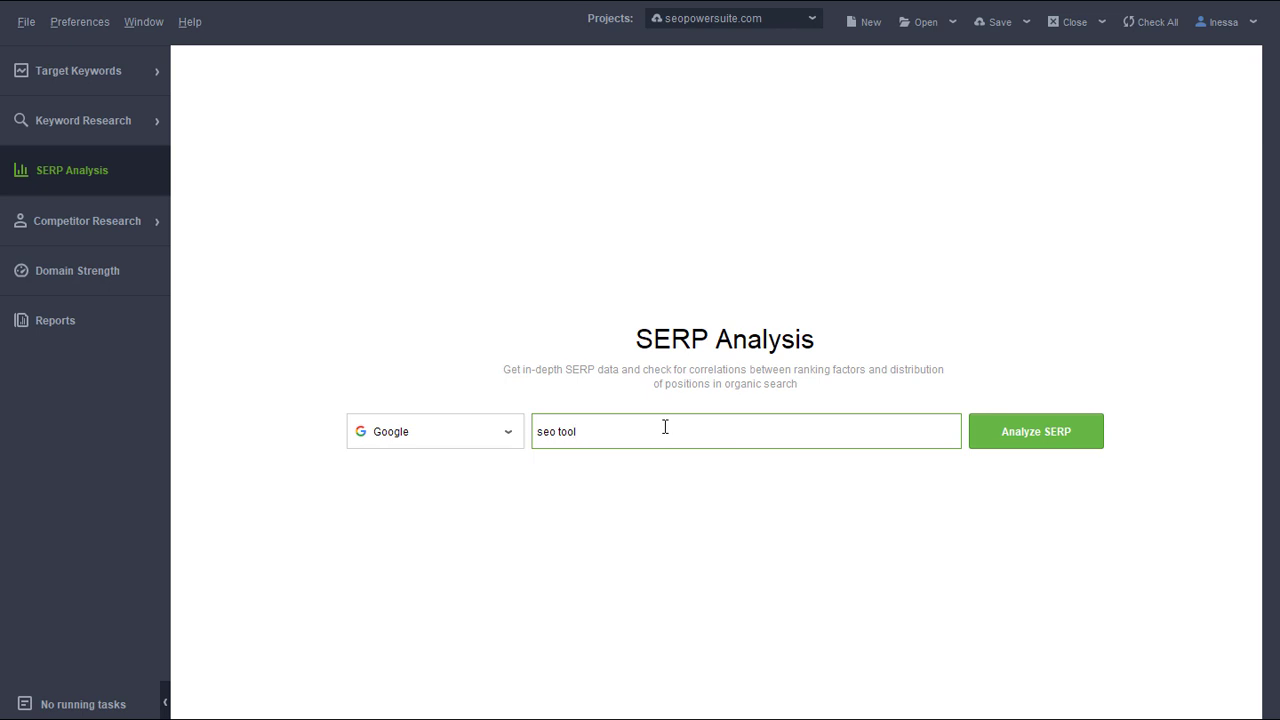
{"action": "left_click", "coordinate": [1036, 432]}
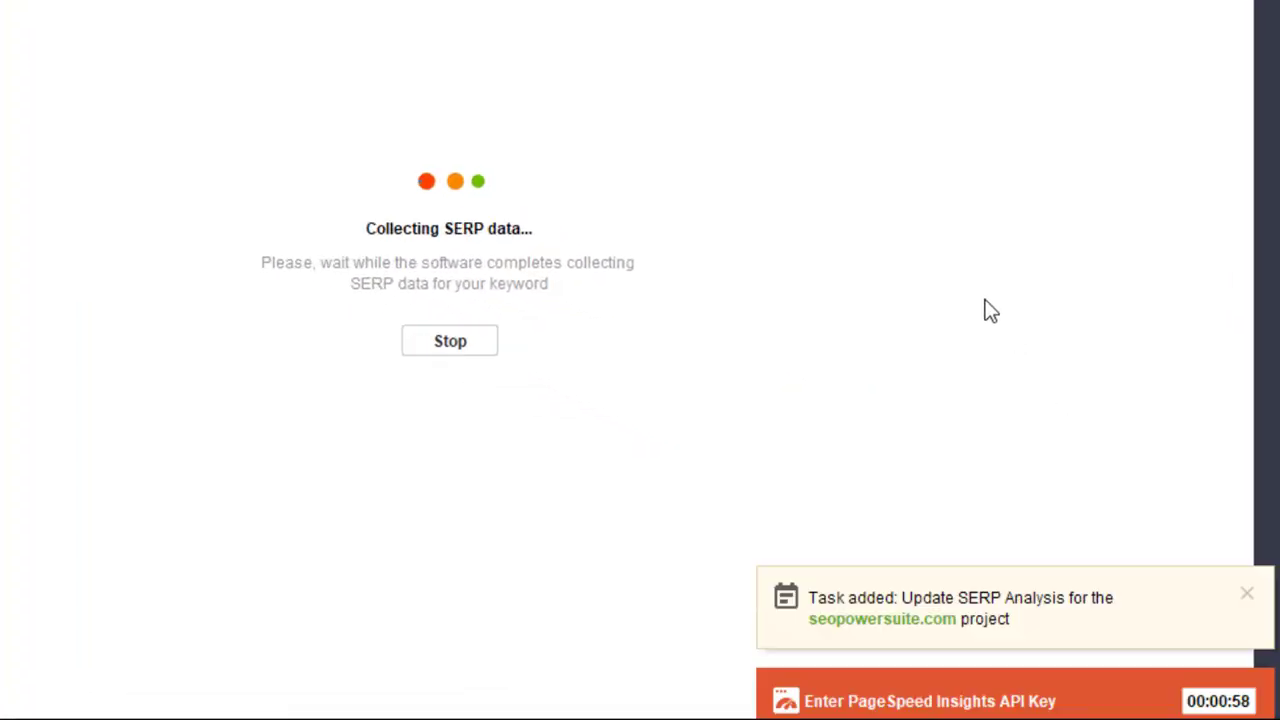
Submit the PageSpeed Insights API key so the 'seo tool' results load with difficulty 69
{"action": "left_click", "coordinate": [928, 700]}
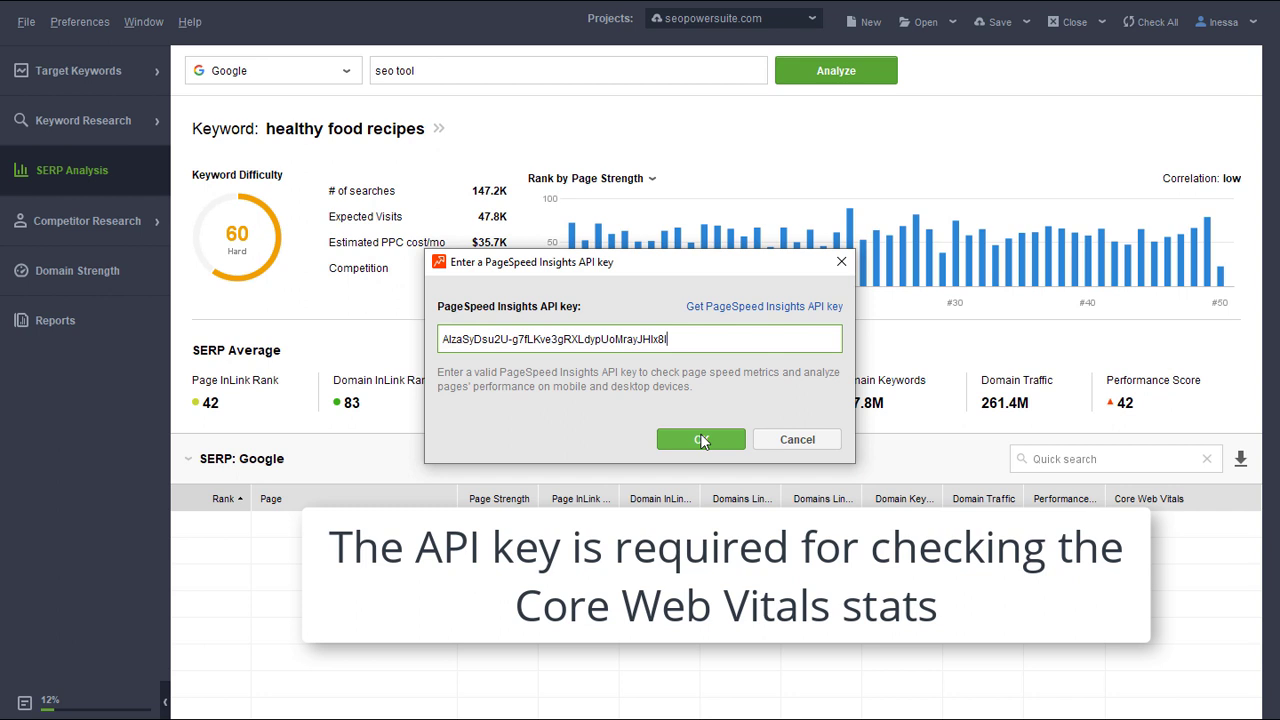
{"action": "left_click", "coordinate": [700, 440]}
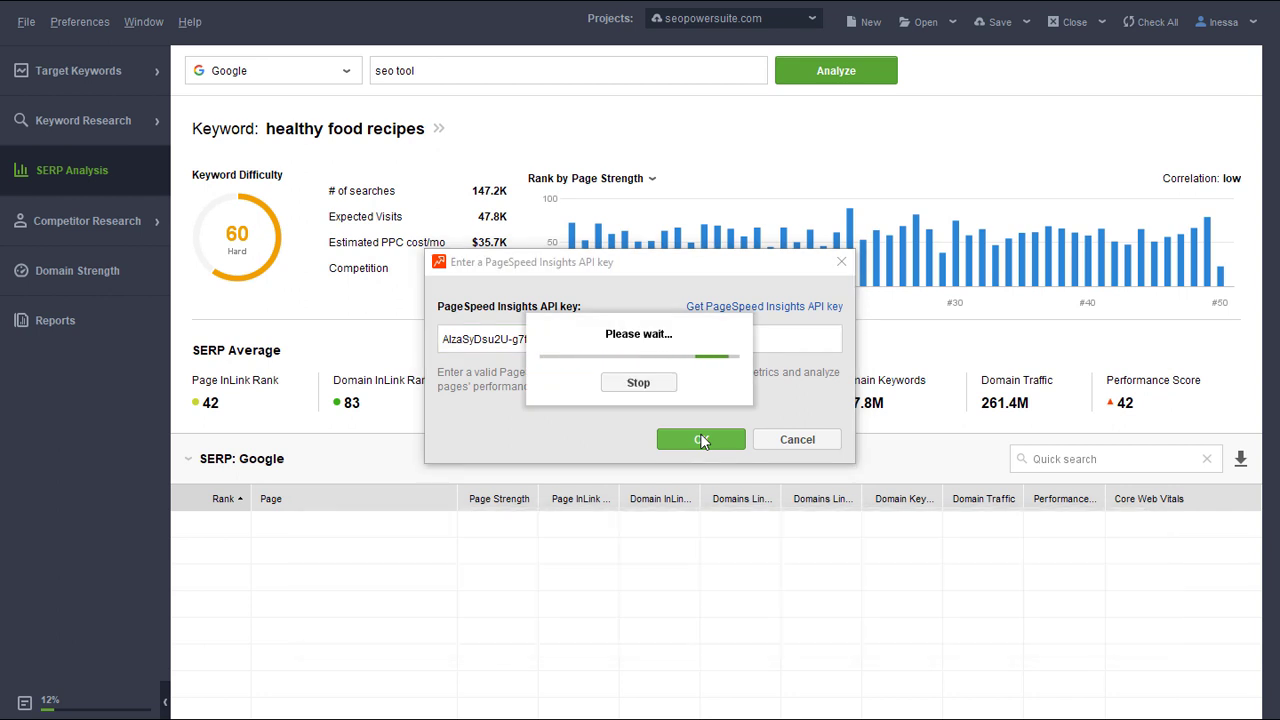
{"action": "left_click", "coordinate": [700, 440]}
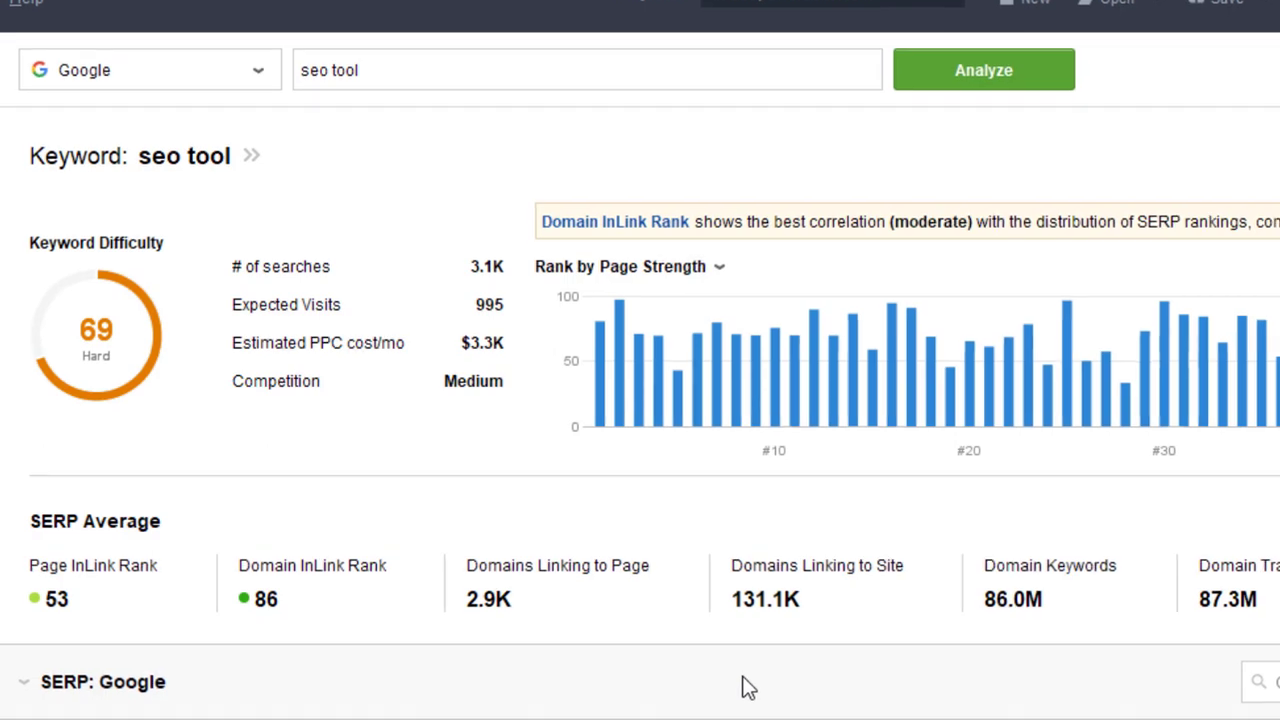
{"action": "scroll", "scroll_direction": "down", "scroll_amount": 3}
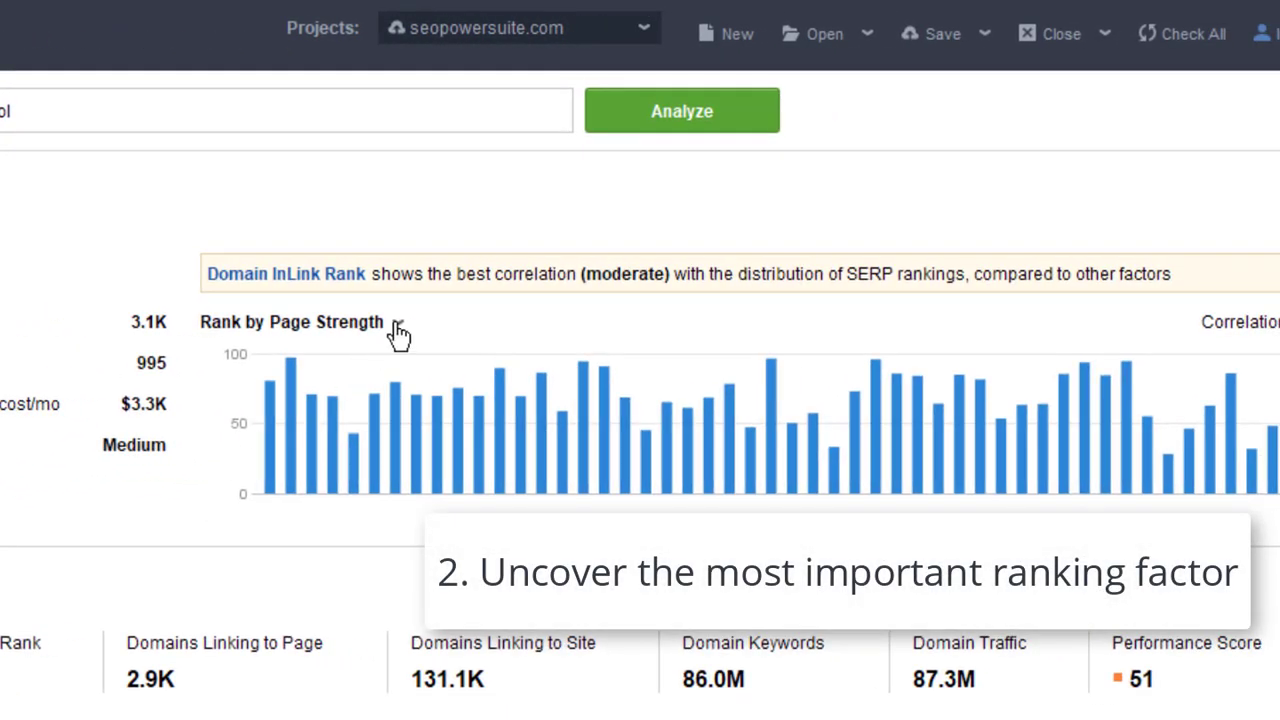
Choose a different ranking factor for the position graph instead of Page Strength
{"action": "left_click", "coordinate": [292, 322]}
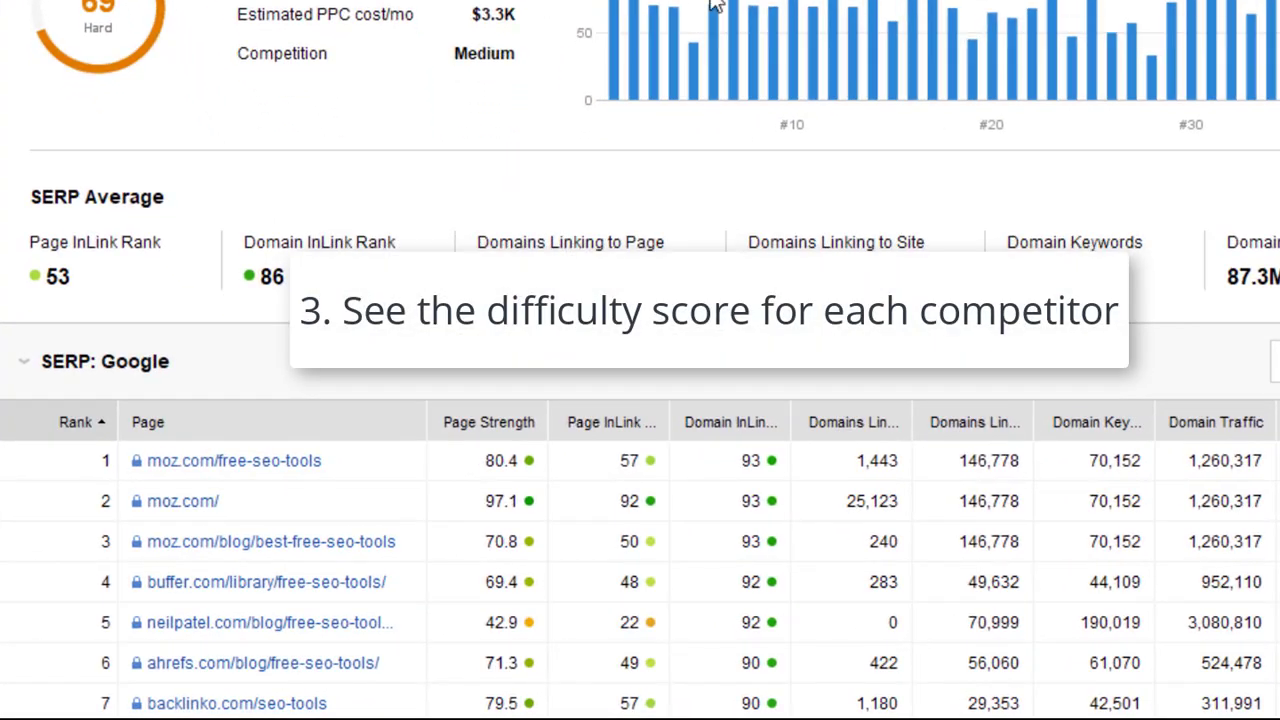
{"action": "mouse_move", "coordinate": [520, 470]}
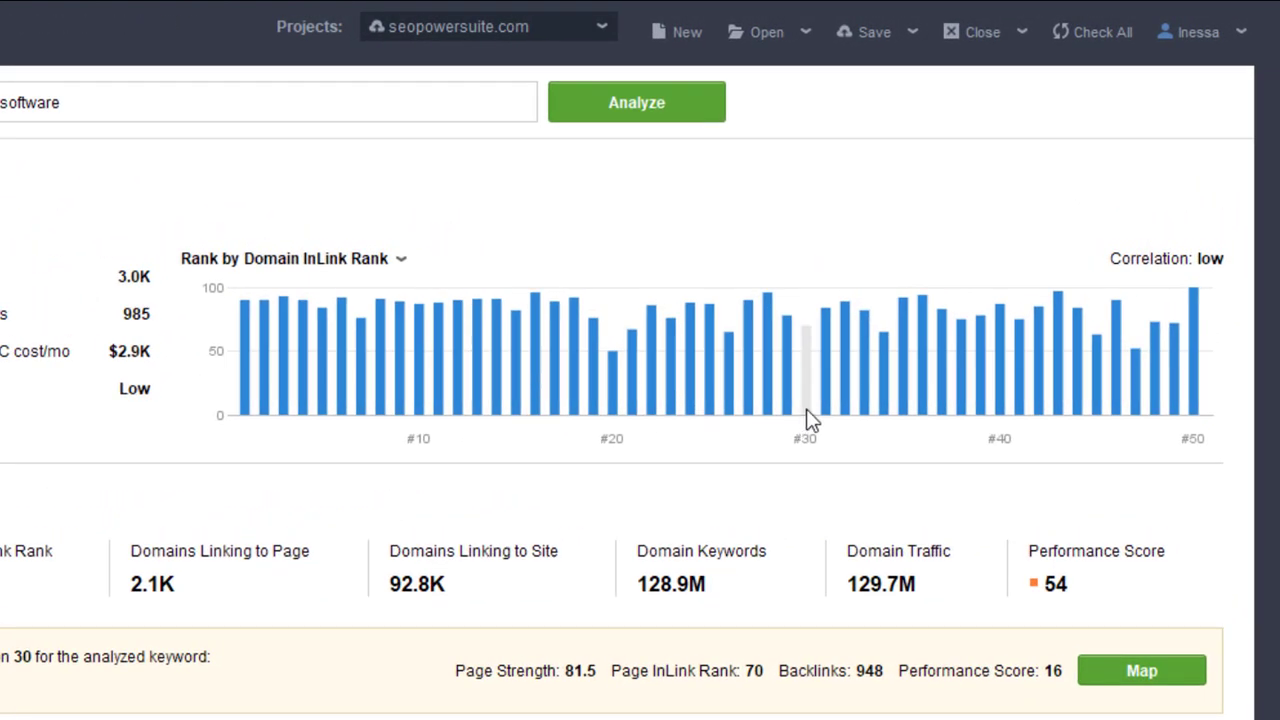
{"action": "mouse_move", "coordinate": [740, 452]}
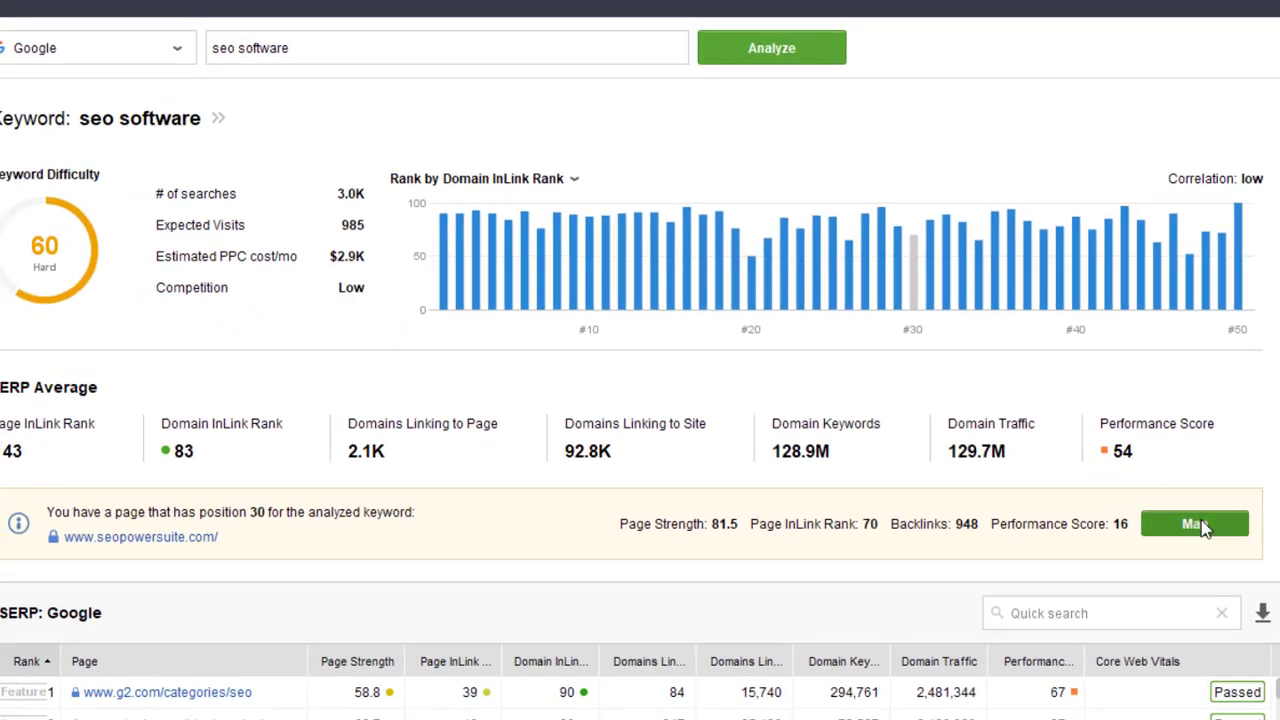
Map the site's position-30 page for 'seo software' onto the SERP averages graph
{"action": "left_click", "coordinate": [1194, 524]}
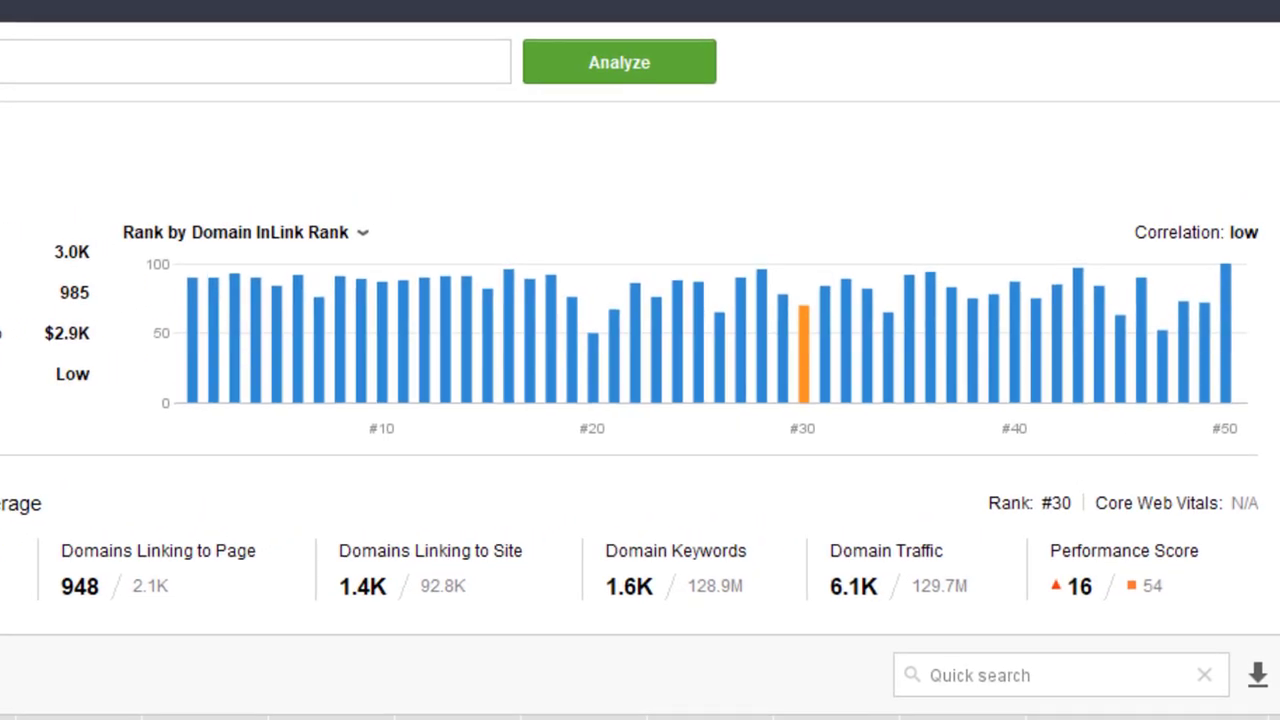
{"action": "mouse_move", "coordinate": [804, 400]}
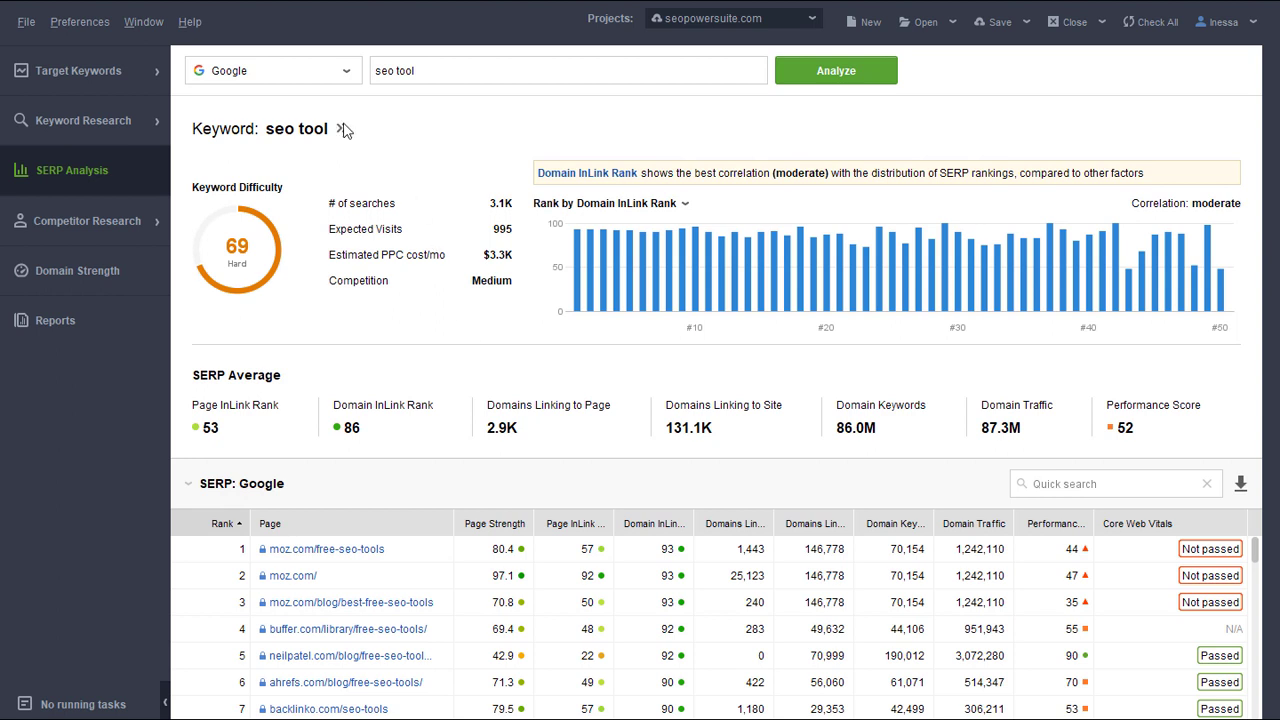
Mark the 'seo tool' keyword as Tracked via the » icon
{"action": "left_click", "coordinate": [340, 128]}
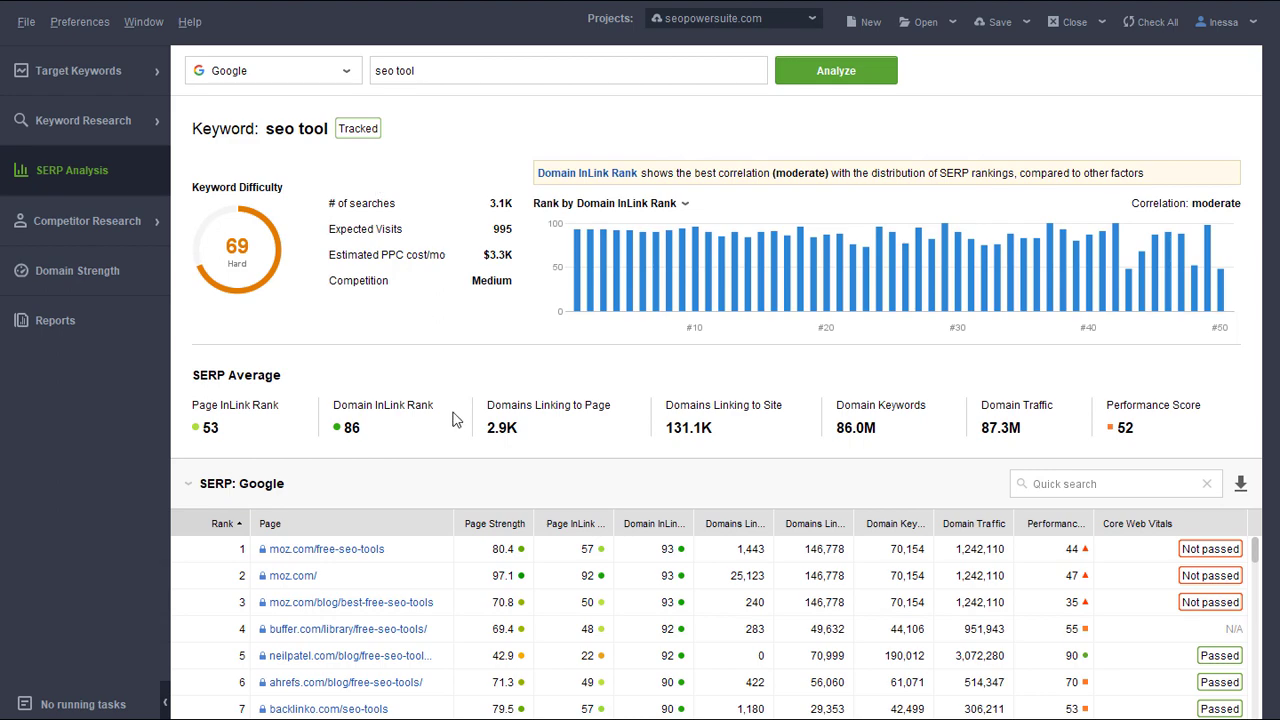
{"action": "mouse_move", "coordinate": [404, 636]}
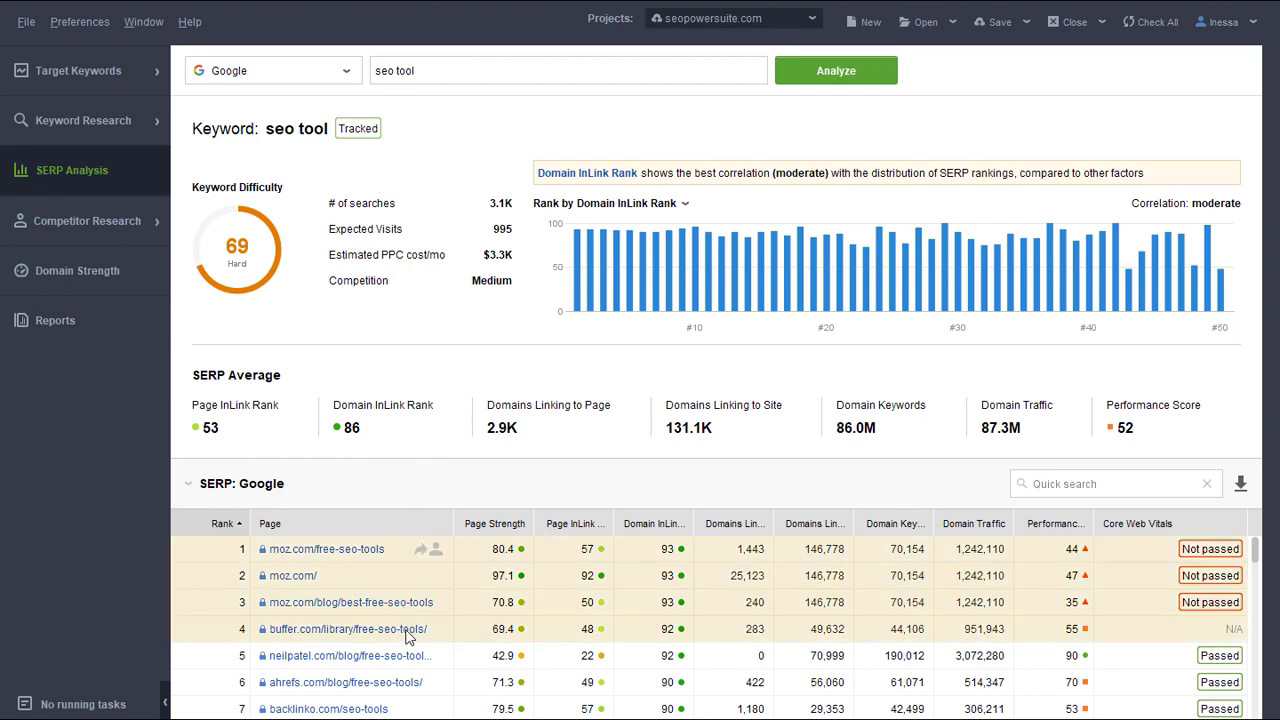